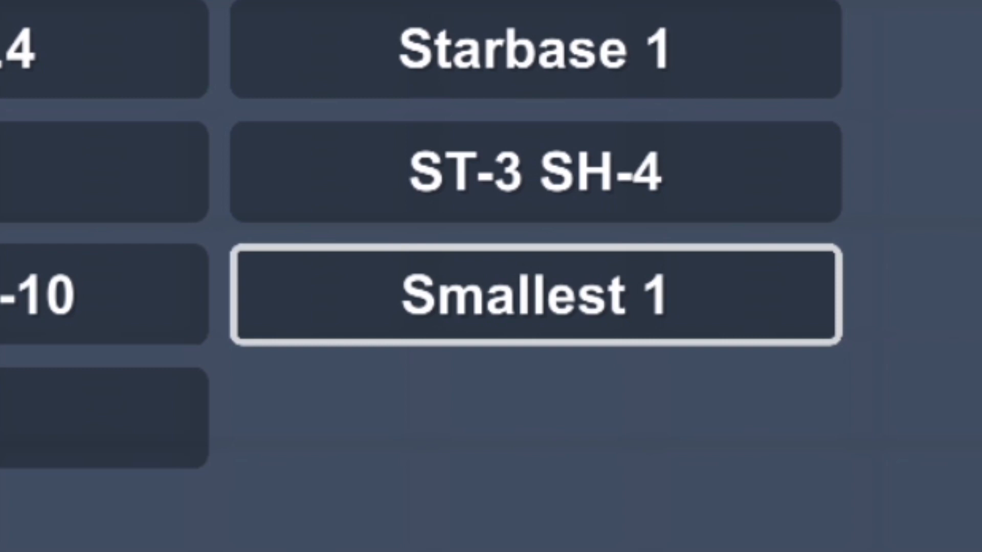
Step: Load the Smallest 1 blueprint beside the tall rocket and huge tank section
left_click(533, 296)
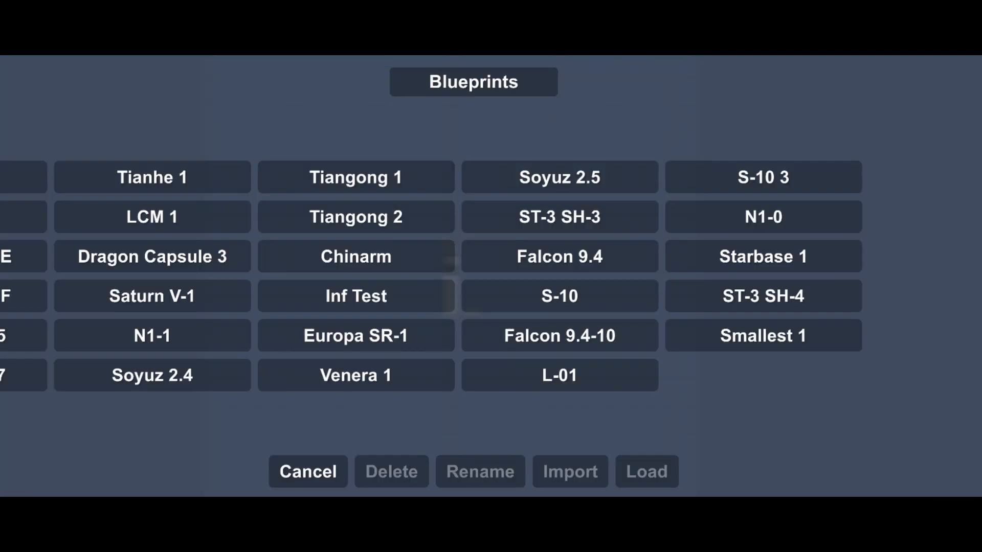
left_click(569, 471)
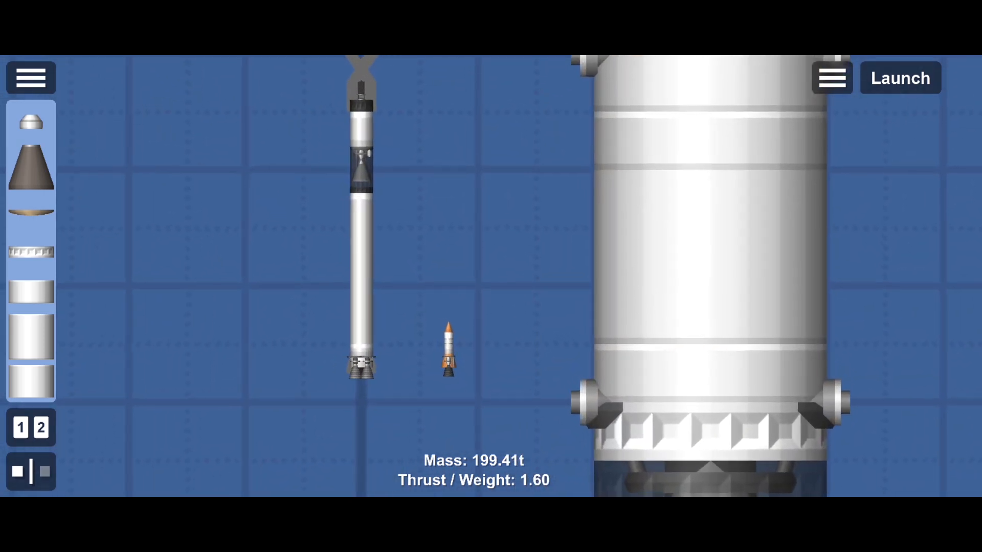
Step: Load the Smallest 1 blueprint again from the saved blueprints list
left_click(831, 78)
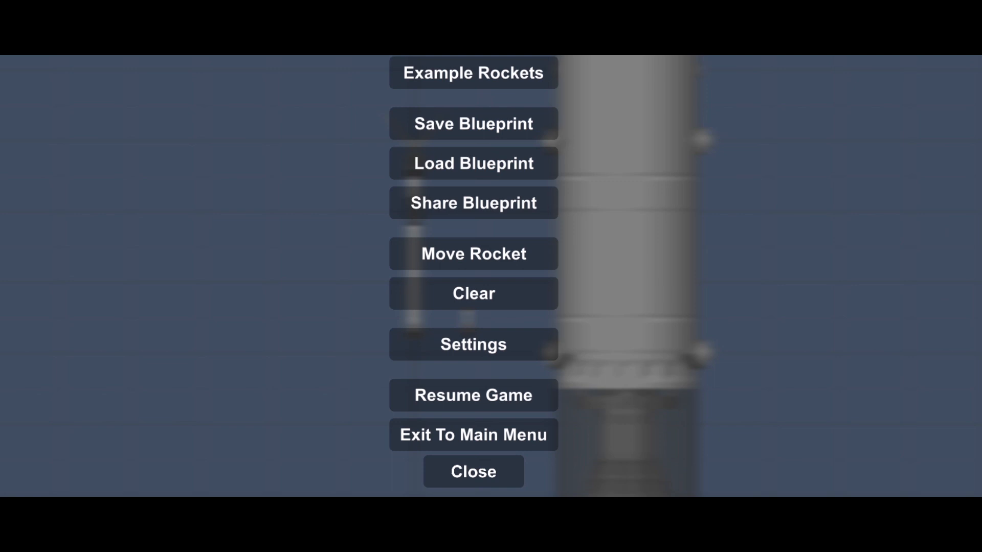
left_click(472, 163)
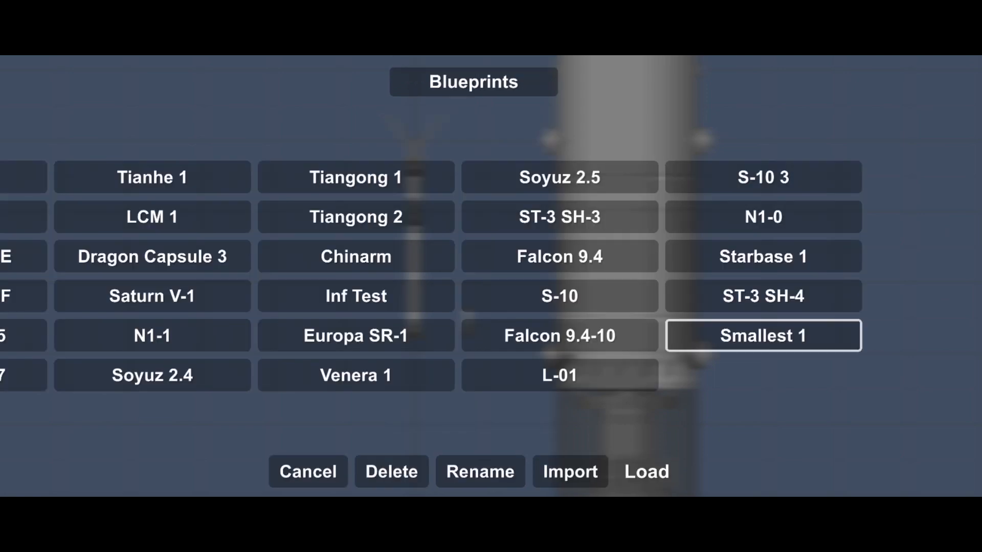
left_click(645, 472)
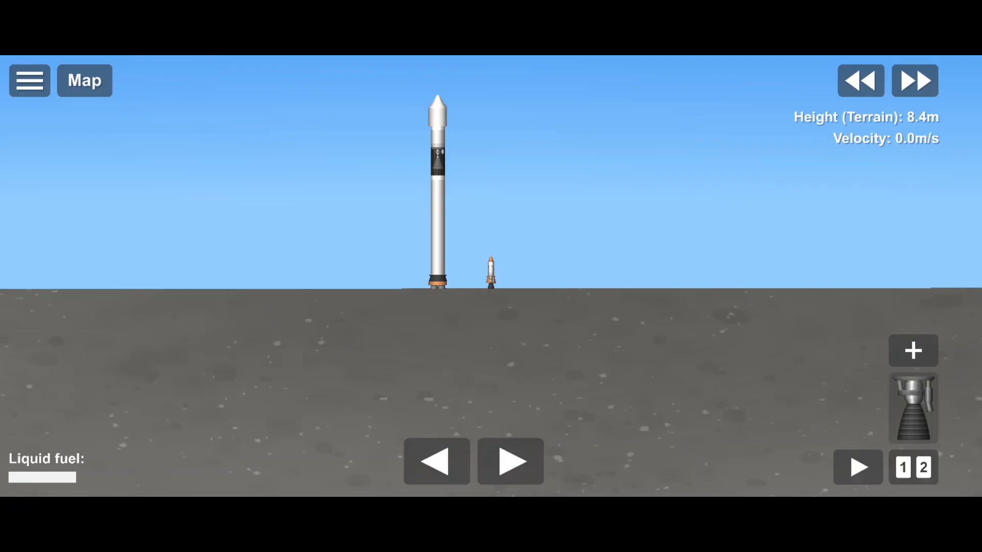
Step: Lift off past 1500 m, then restart with the tall rocket on the pad
left_click(912, 408)
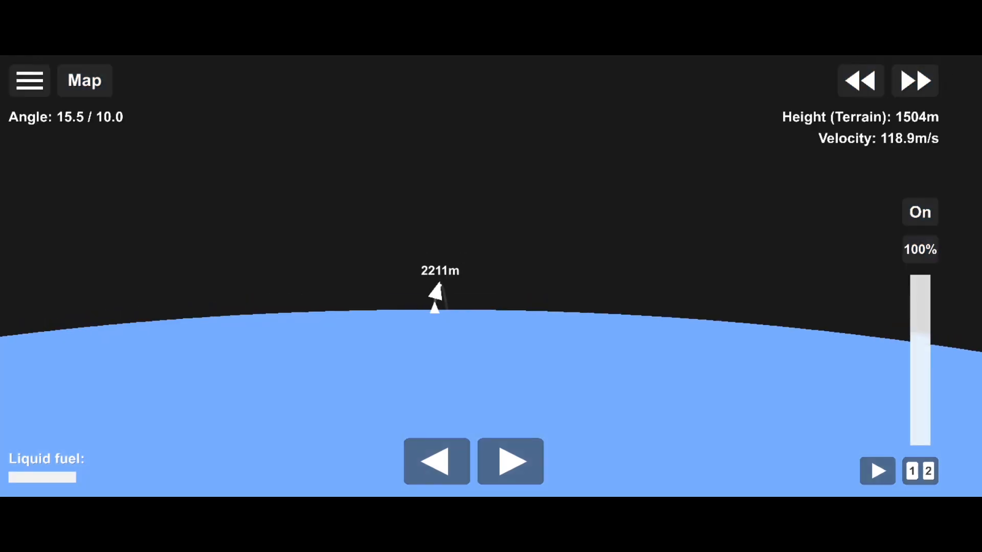
left_click(437, 294)
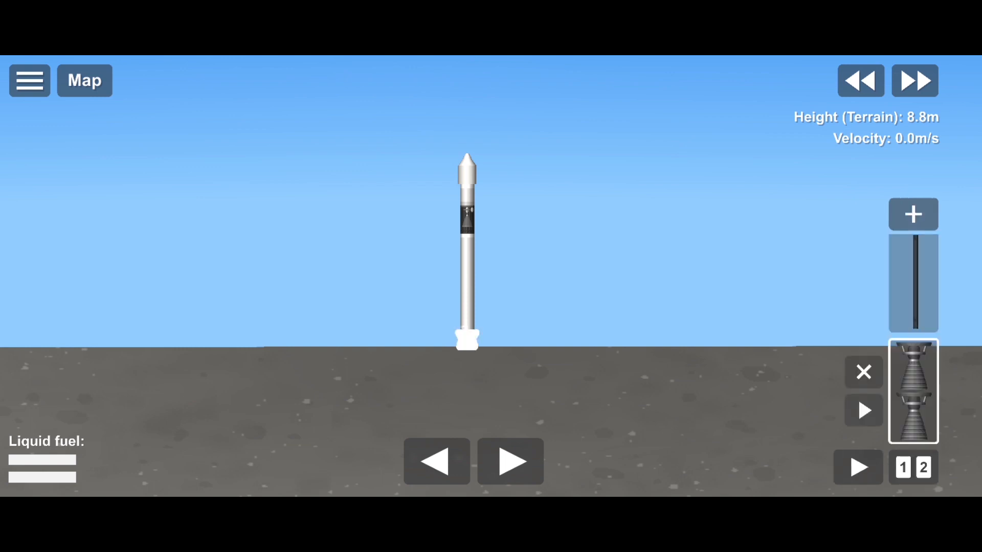
Step: Fly the rocket to nearly 5 km, then go back to the build area
left_click(912, 390)
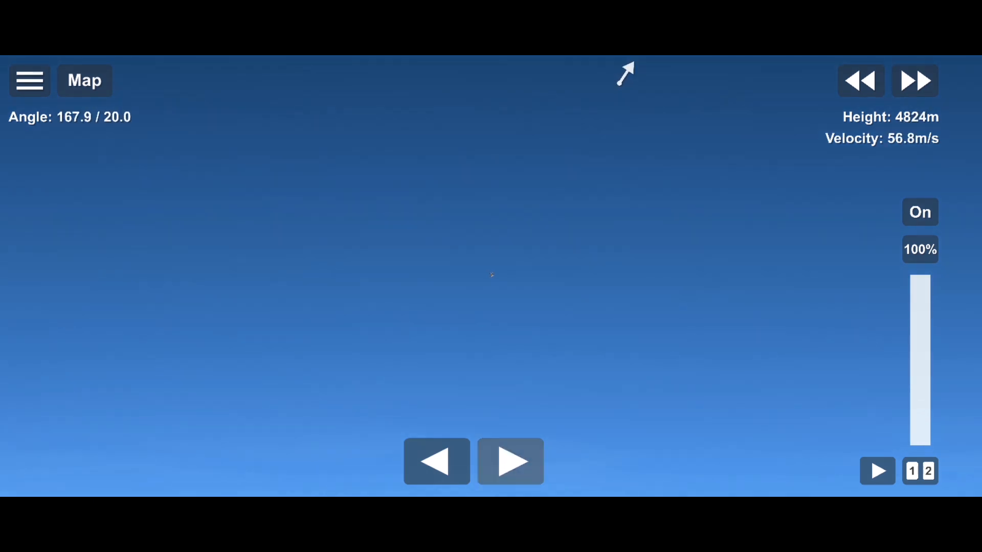
left_click(29, 81)
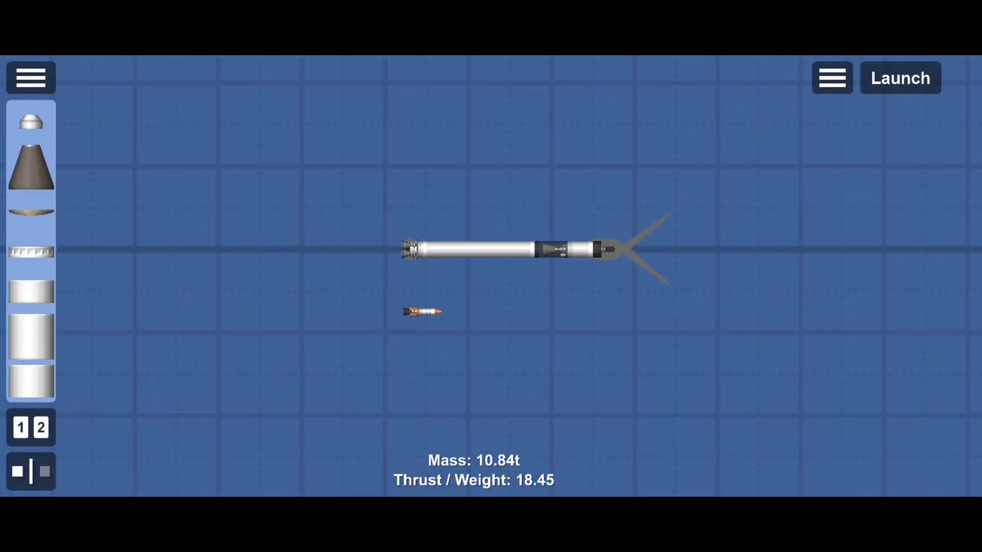
Step: Stand the tall rocket upright and remove the temporarily added tank sections
scroll("down", 3)
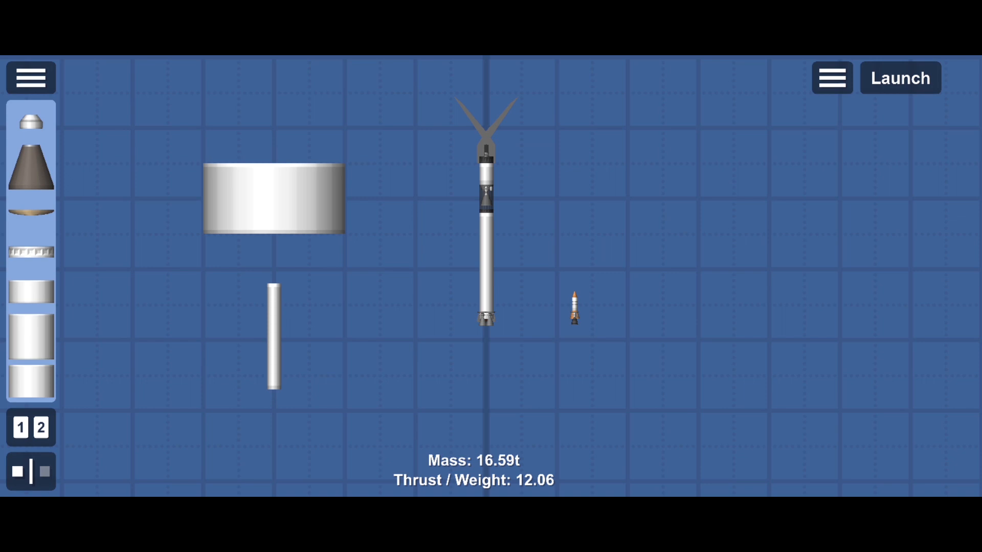
left_click(573, 301)
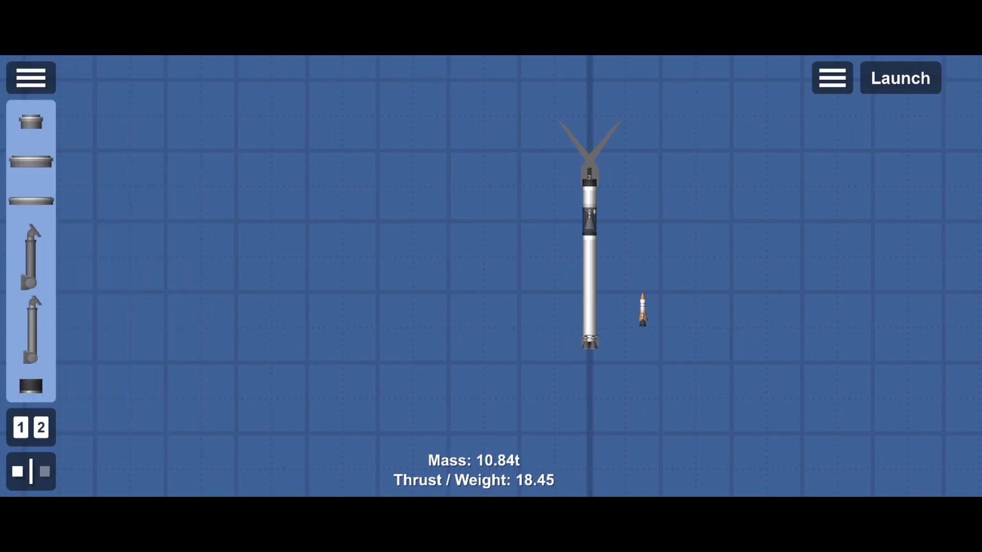
Step: Try and remove a large tank and engine, then launch the unchanged builds
scroll("down", 3)
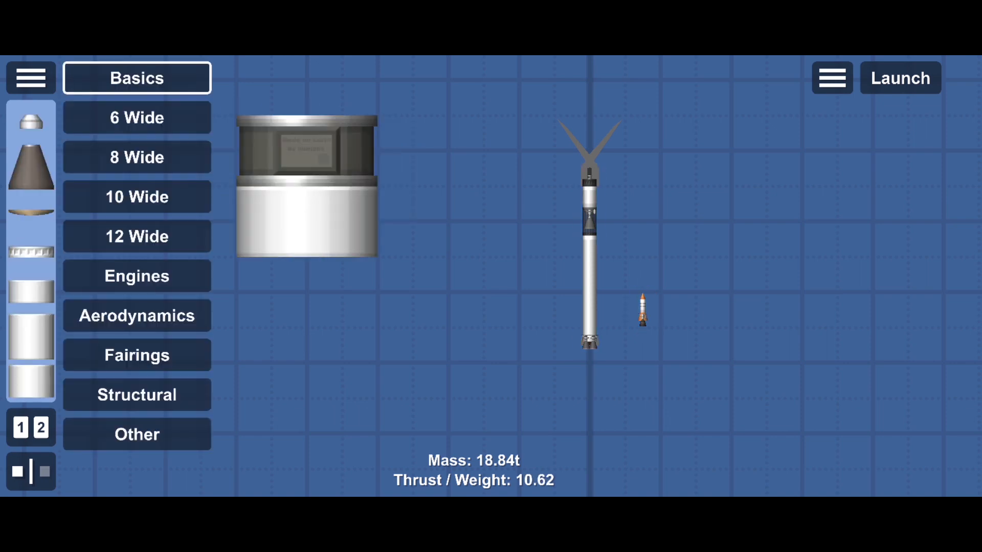
left_click(137, 276)
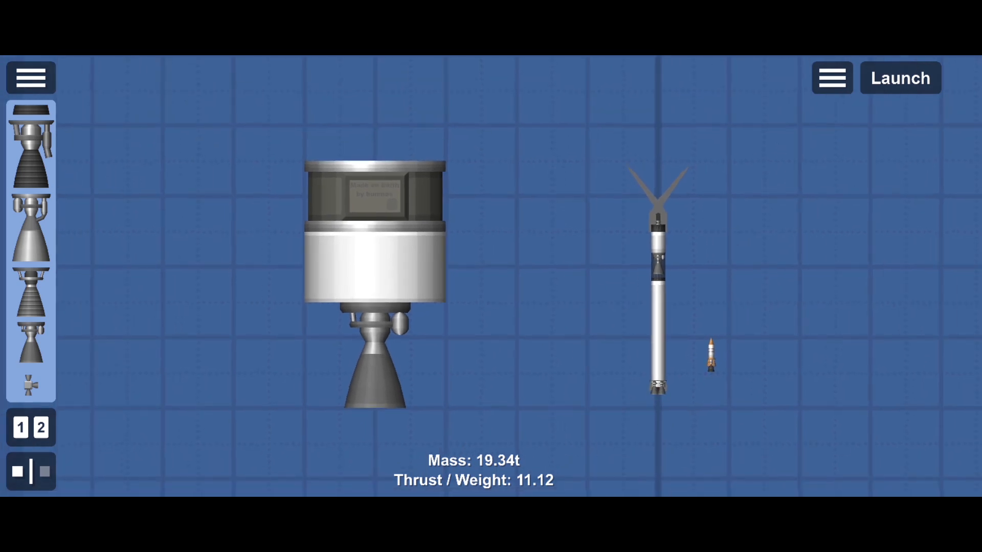
left_click(376, 251)
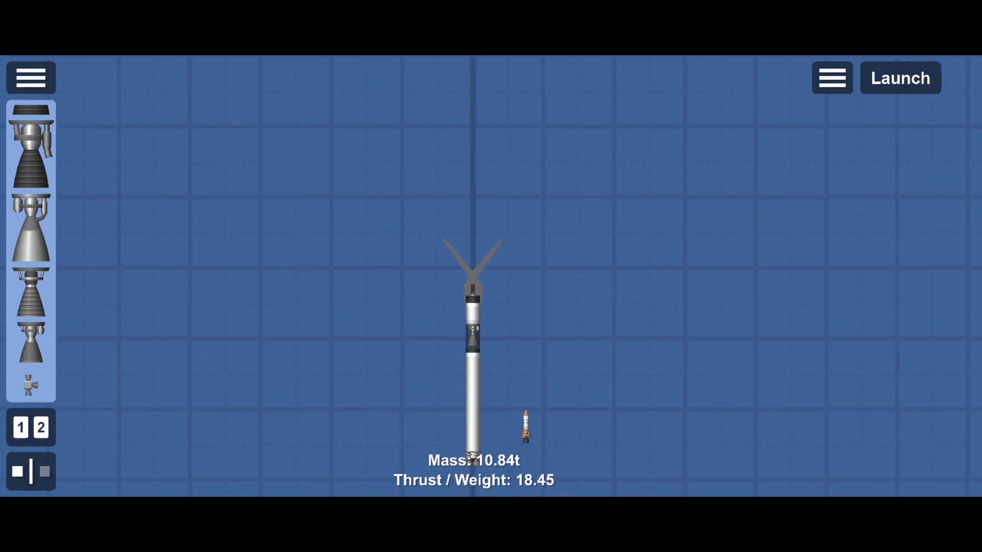
left_click(900, 78)
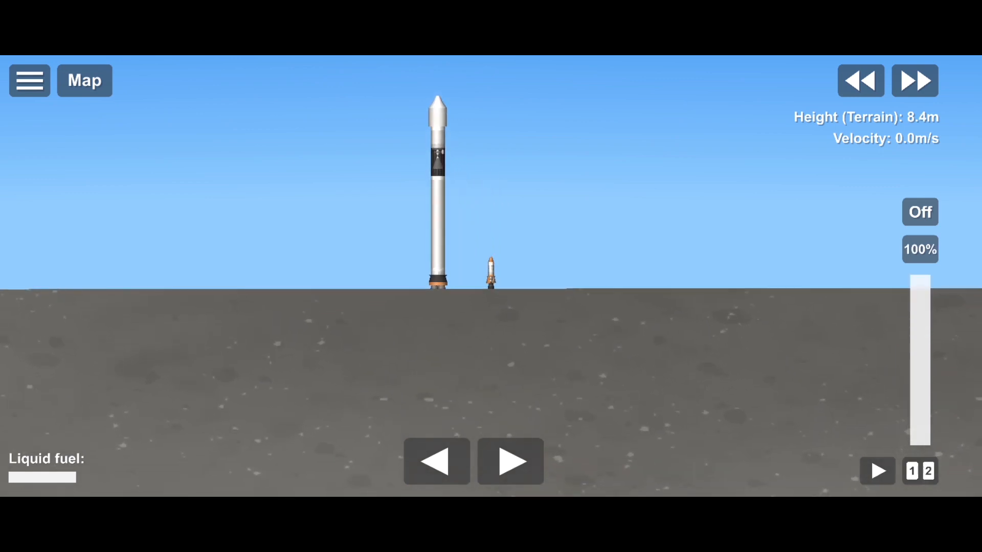
Step: Fly the tiny rocket past 4 km, then turn on the pad rocket's engine
left_click(919, 212)
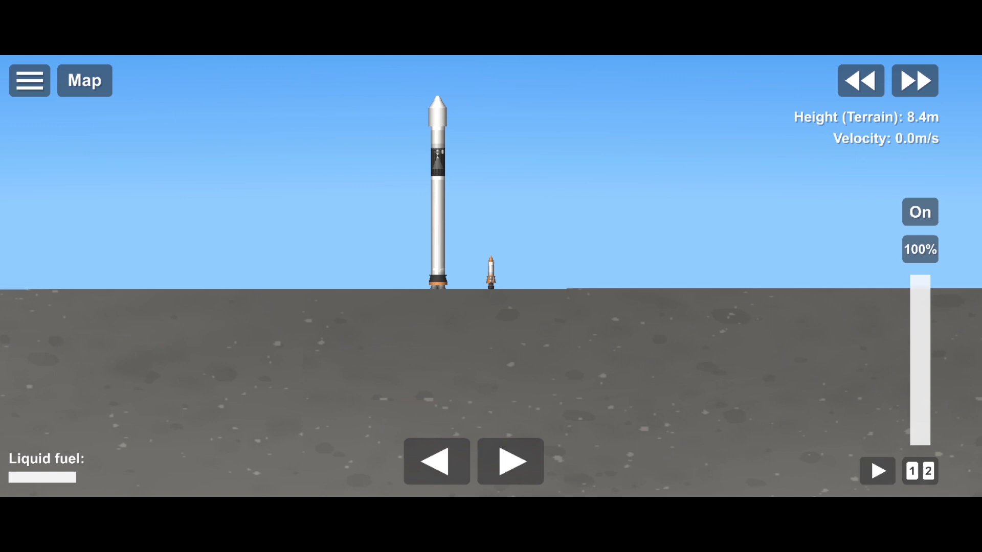
left_click(876, 471)
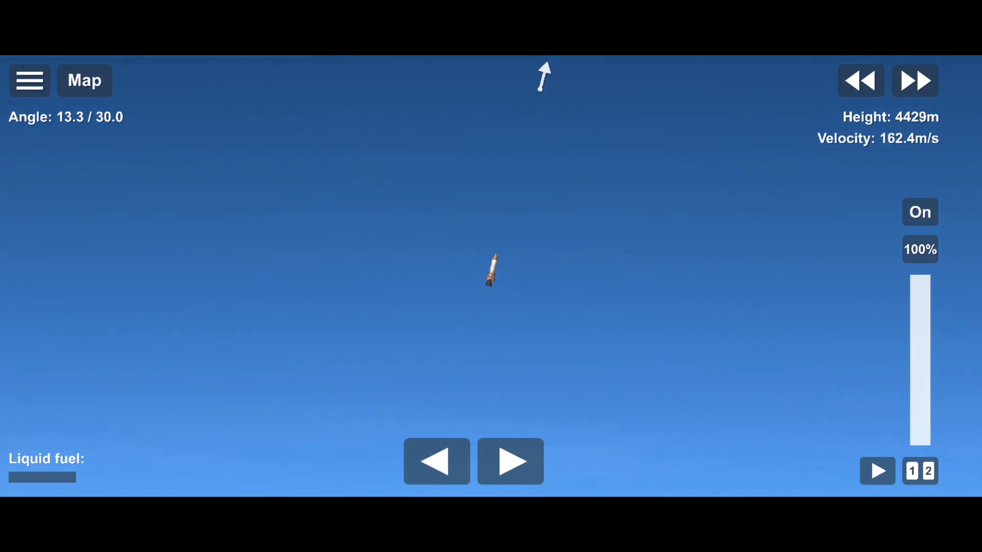
left_click(914, 80)
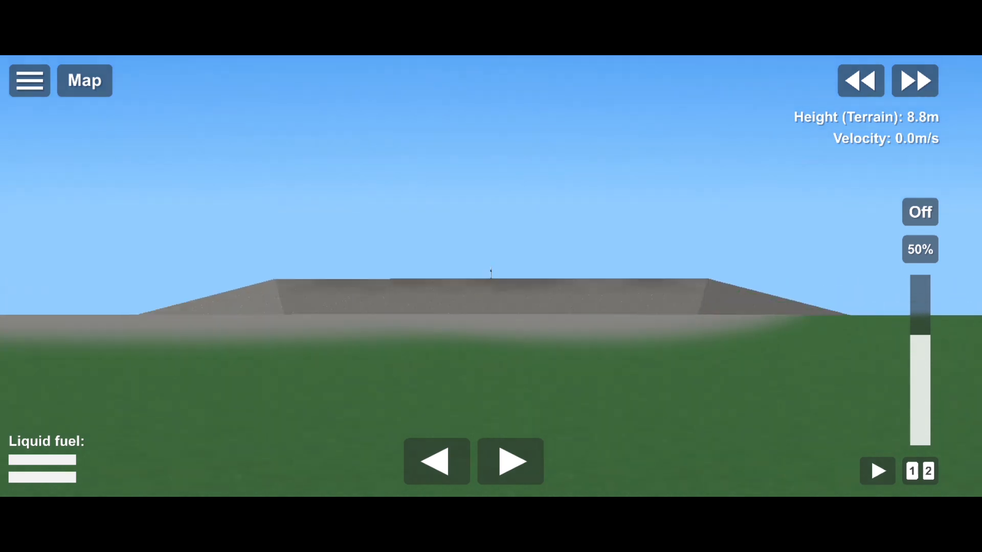
left_click(918, 211)
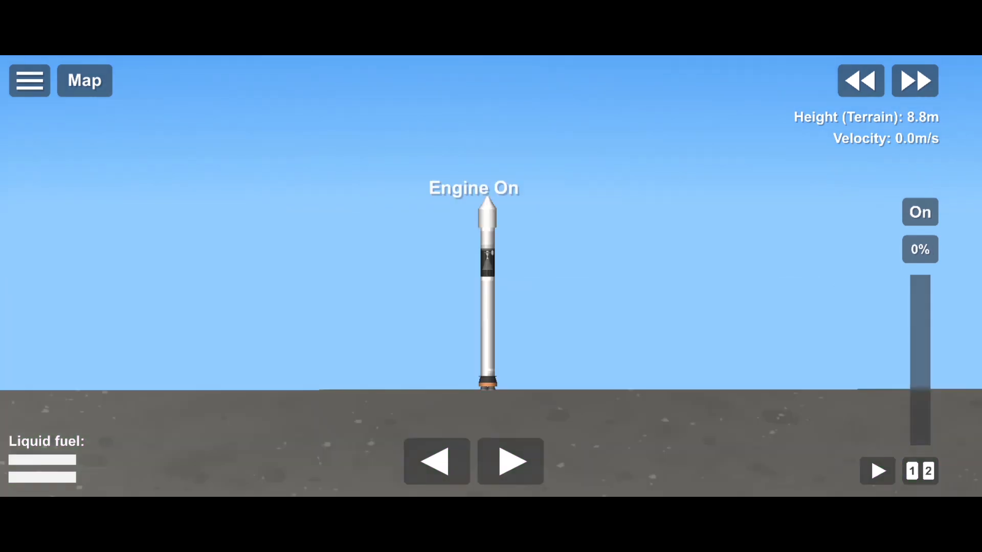